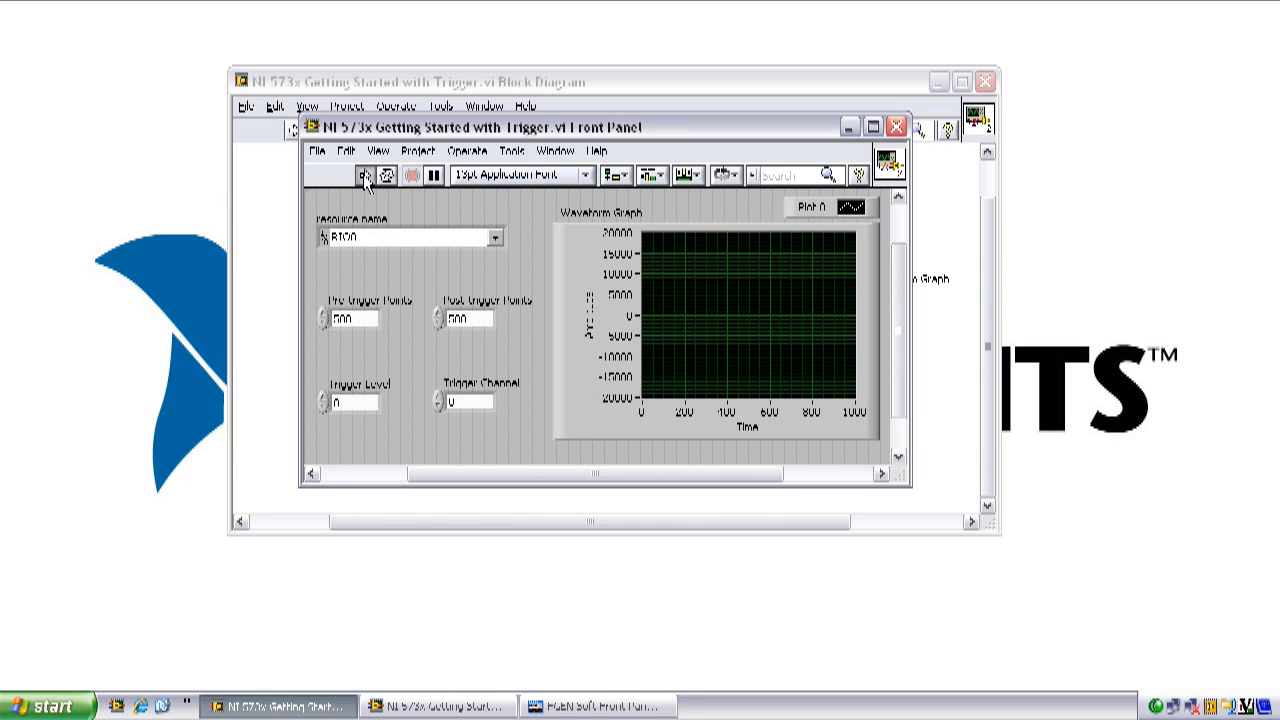
Step: Run the NI 573x Getting Started with Trigger VI to acquire a sine waveform
click(364, 176)
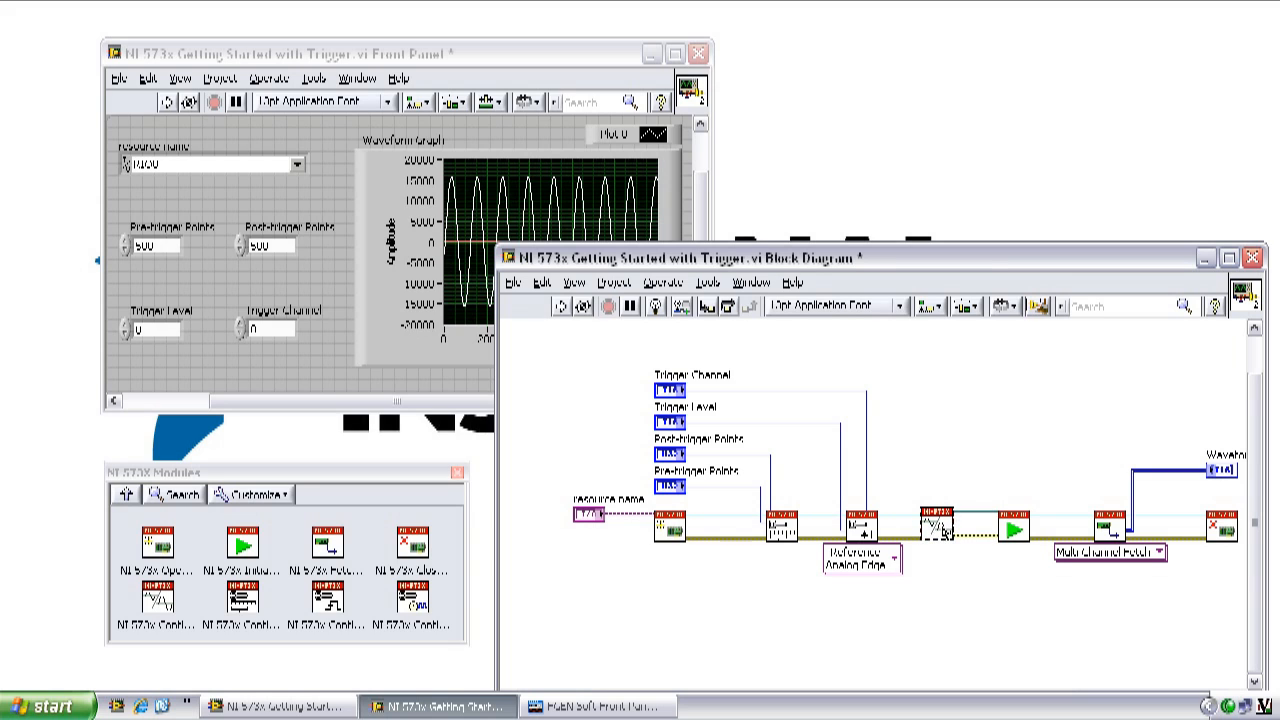
mouse_move(944, 540)
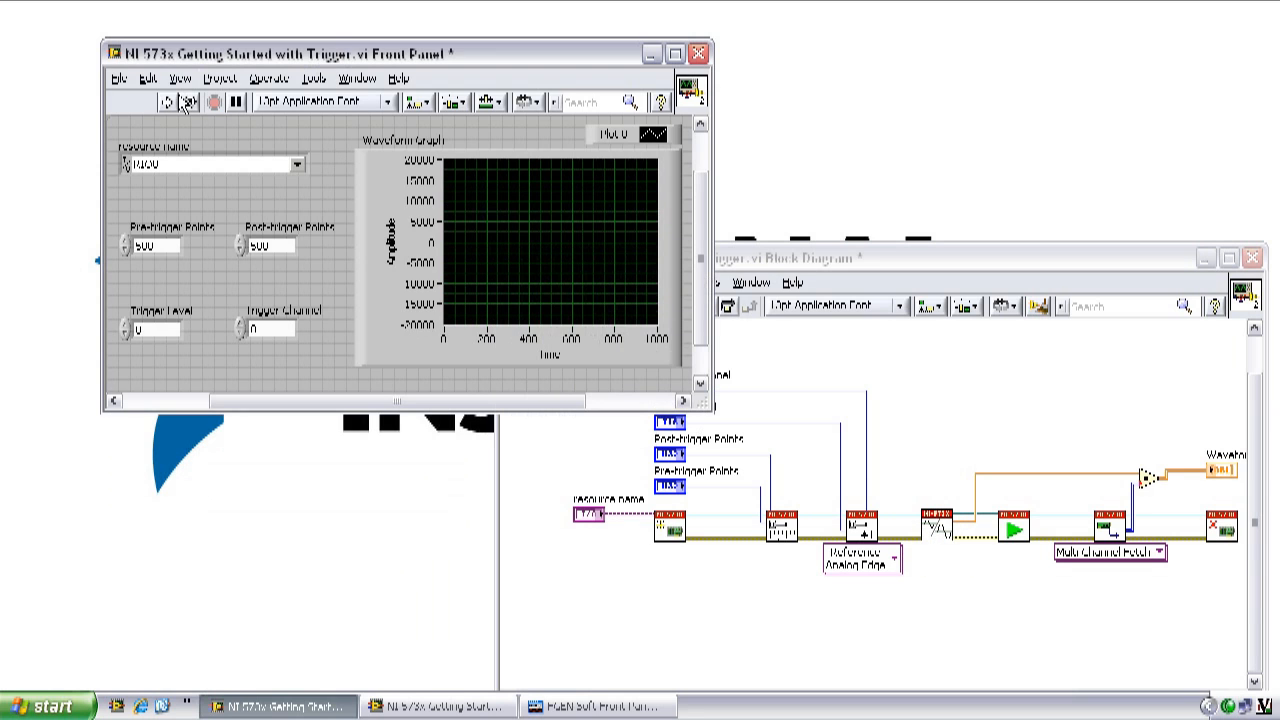
Step: Rerun the modified VI so the graph shows the sine scaled to about ±0.15
click(168, 104)
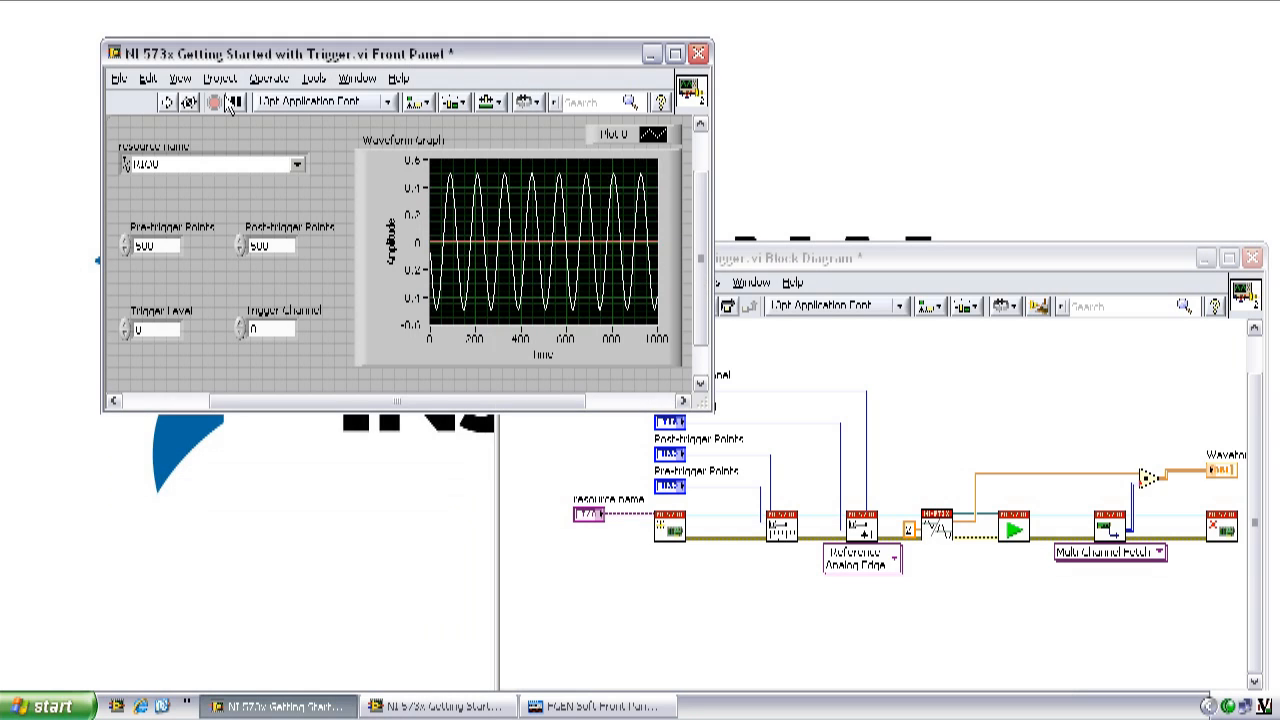
Step: Run the scaled acquisition once more, then stop the VI
click(164, 102)
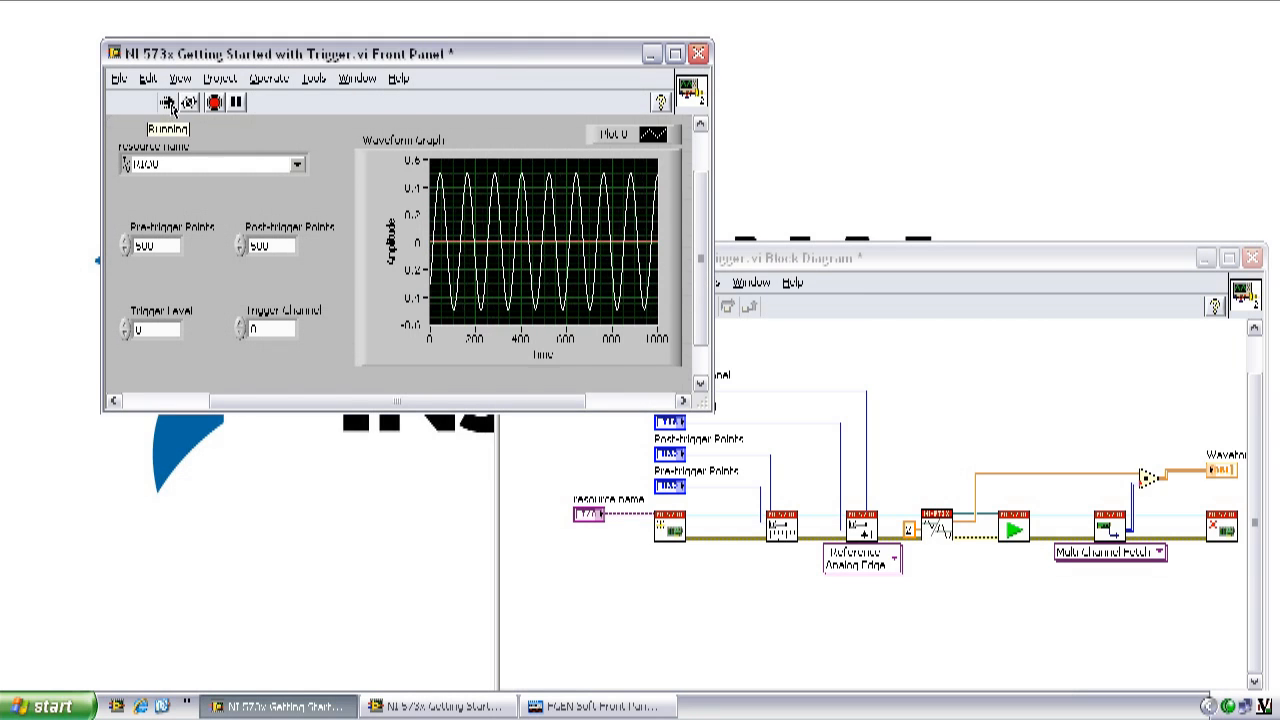
click(210, 104)
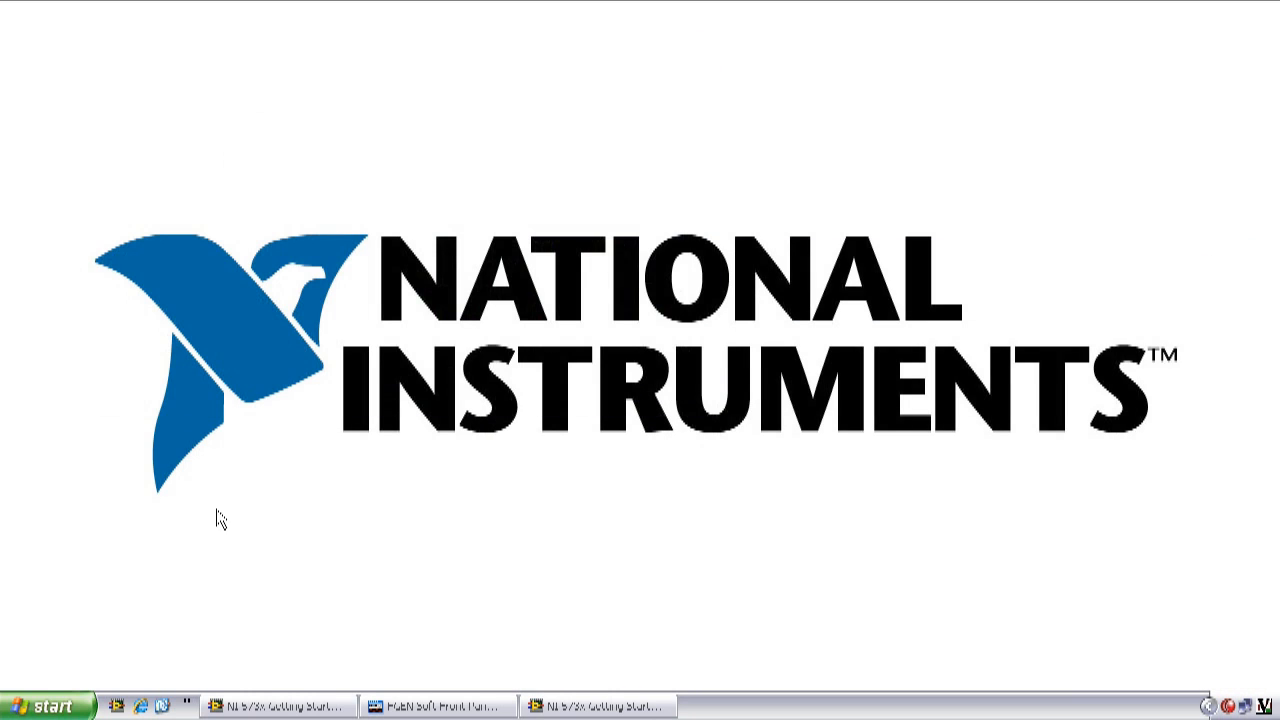
Step: Open the Acq Engine on 7965 example project from the Start menu and expand a target
click(52, 704)
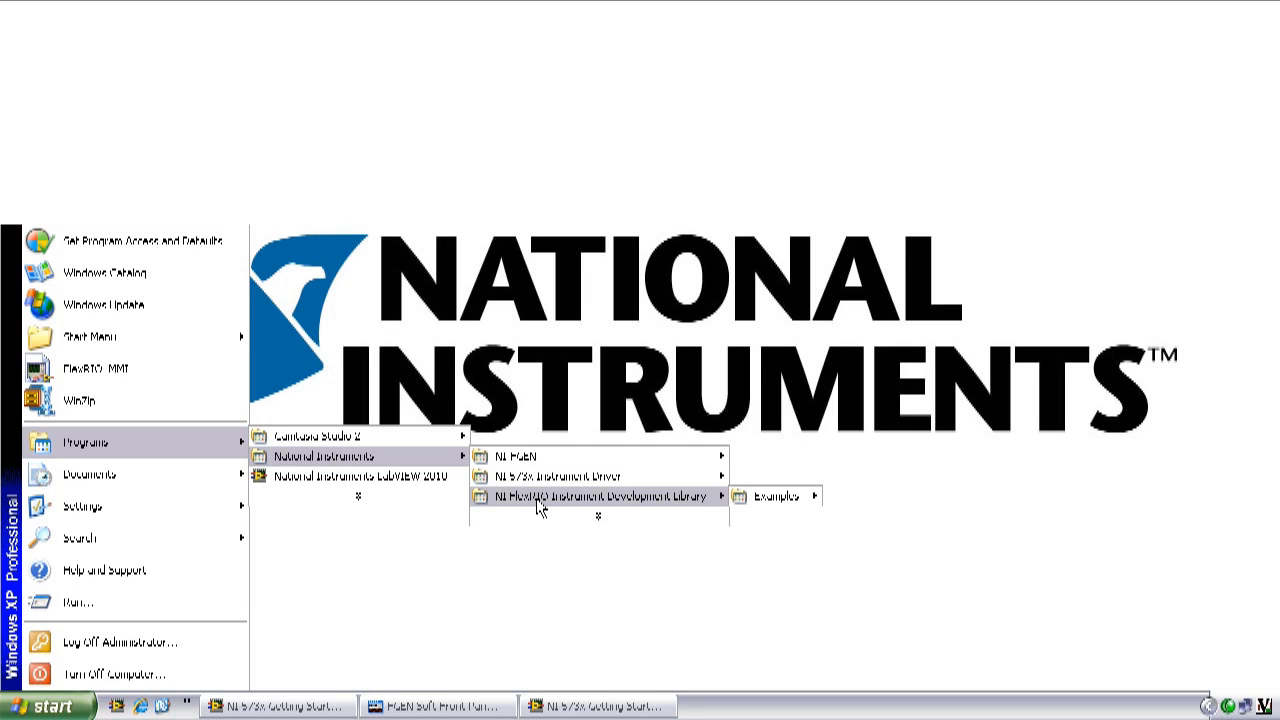
mouse_move(768, 512)
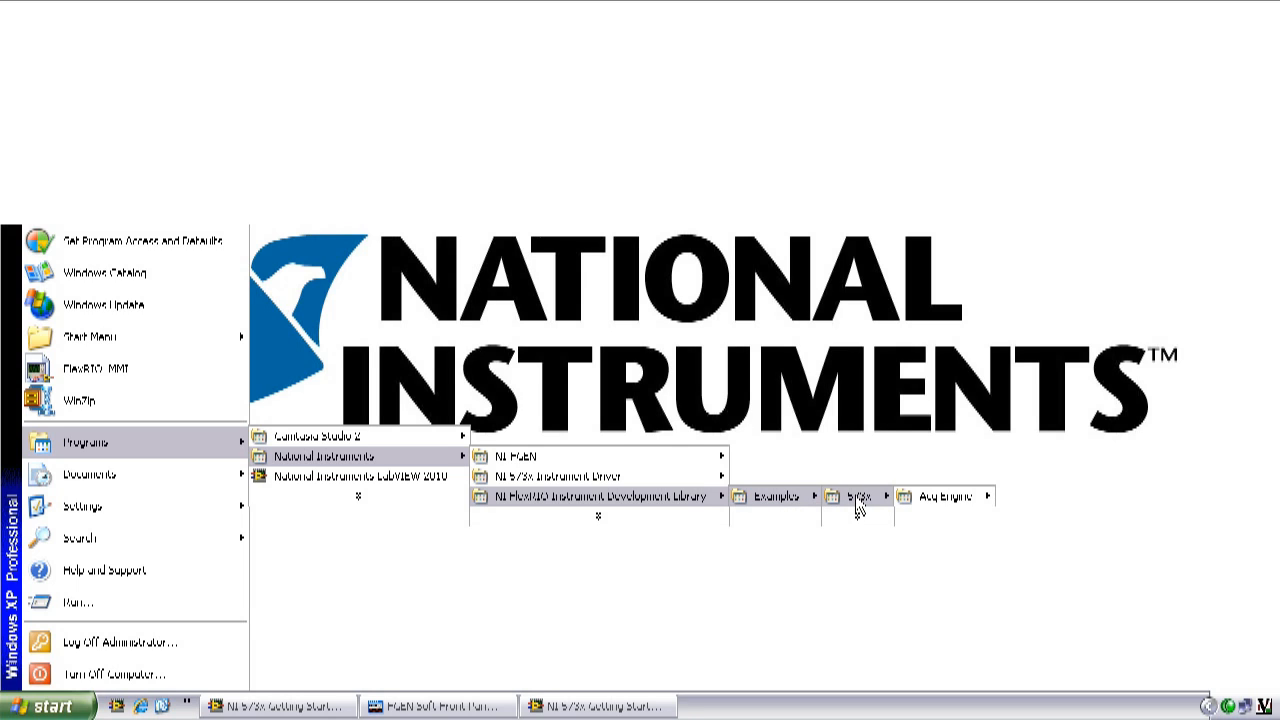
mouse_move(940, 508)
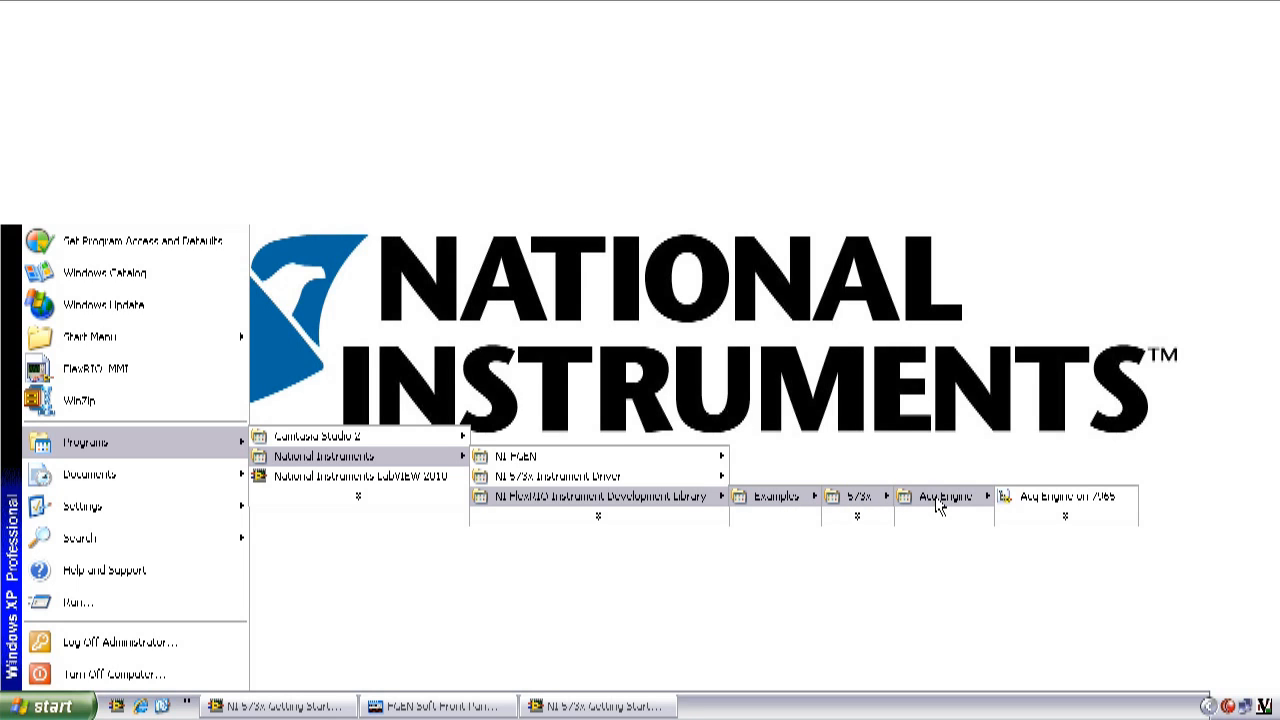
mouse_move(1044, 536)
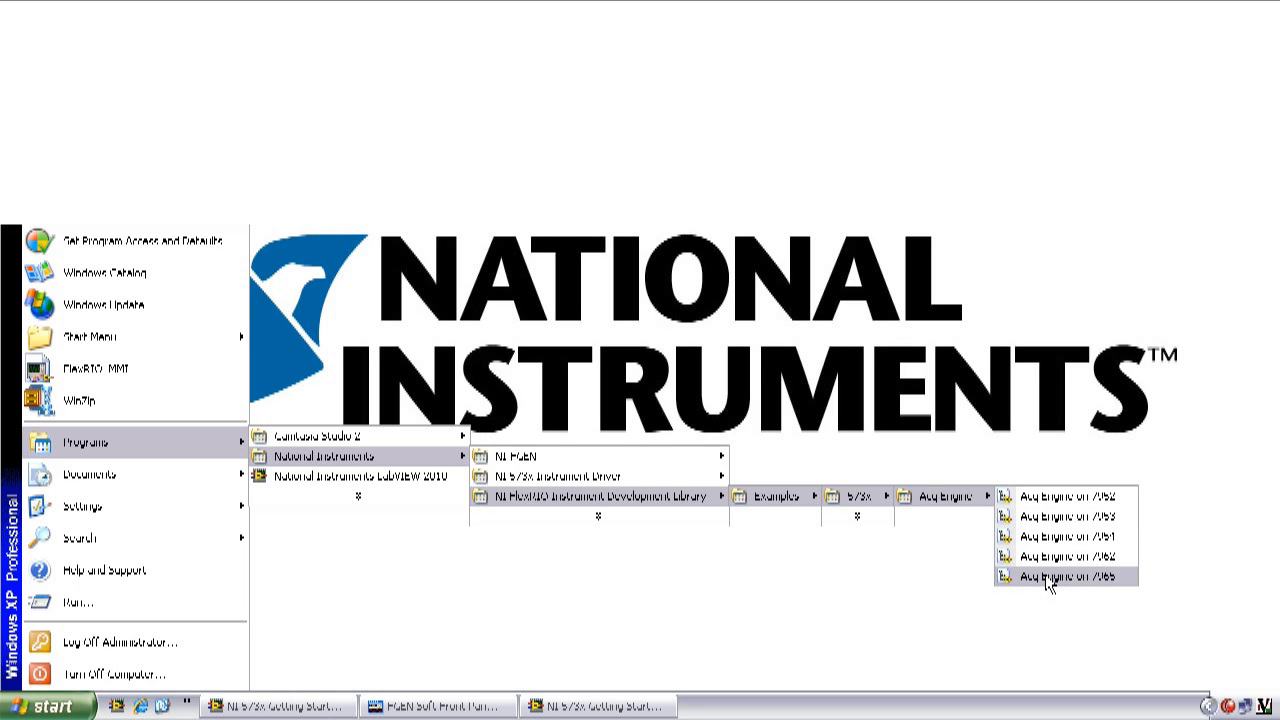
click(1064, 576)
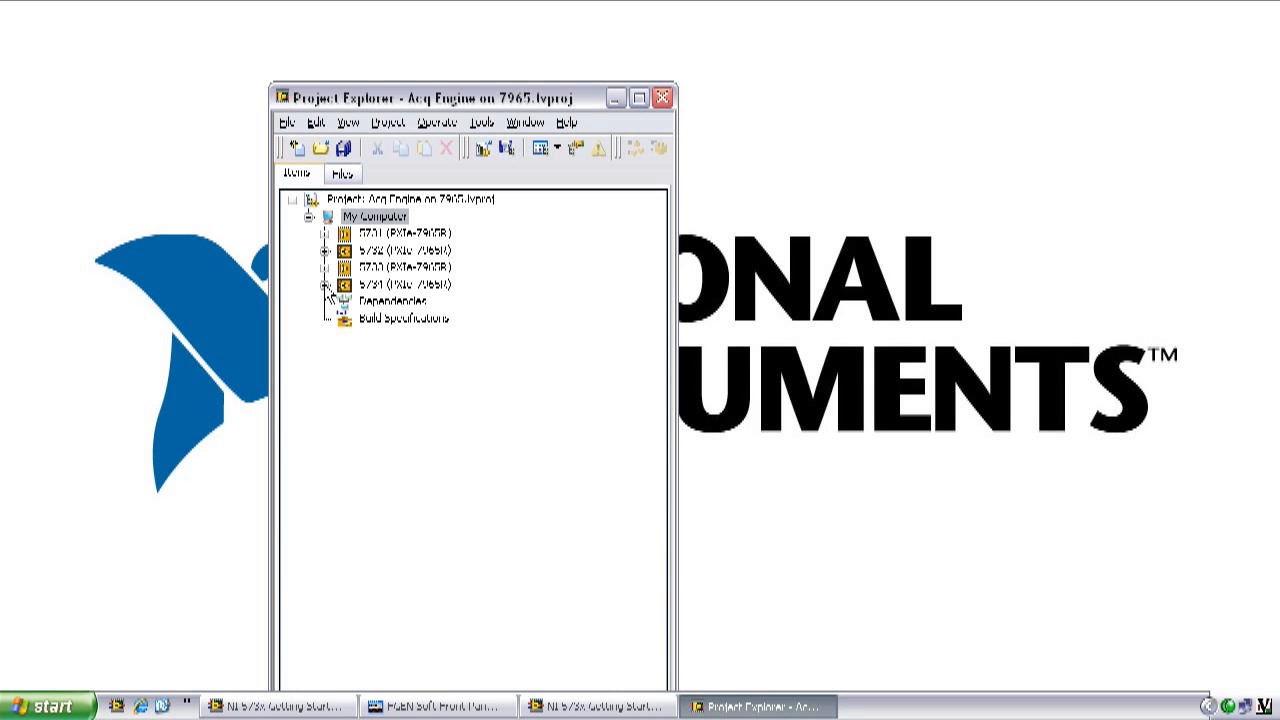
click(326, 284)
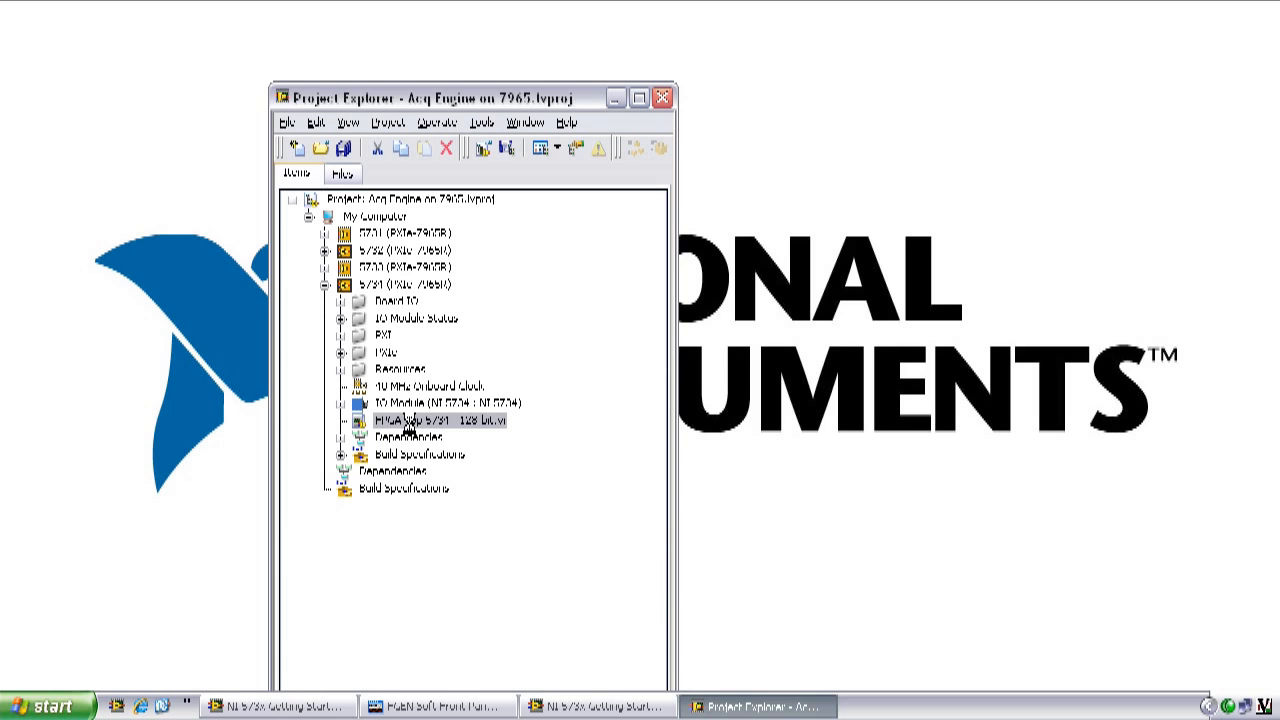
Step: Open the FPGA Top 5734 128-bit VI and view its block diagram
double_click(436, 418)
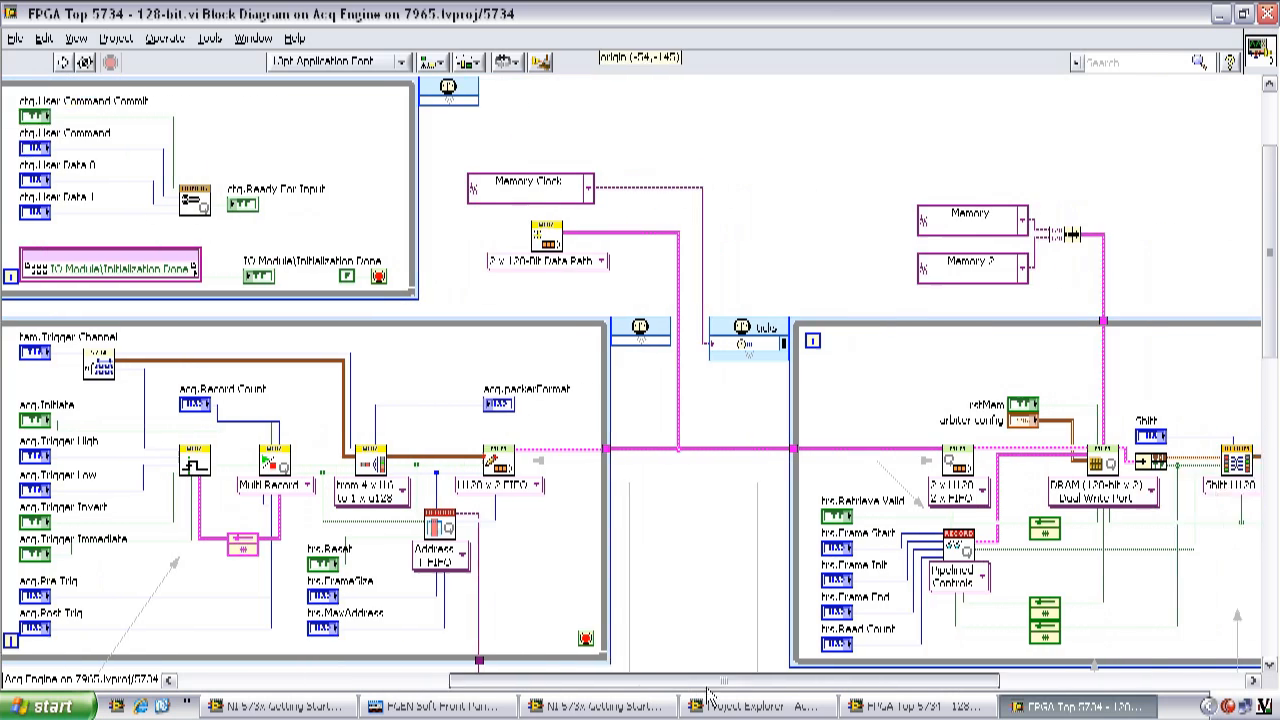
scroll(right, 3)
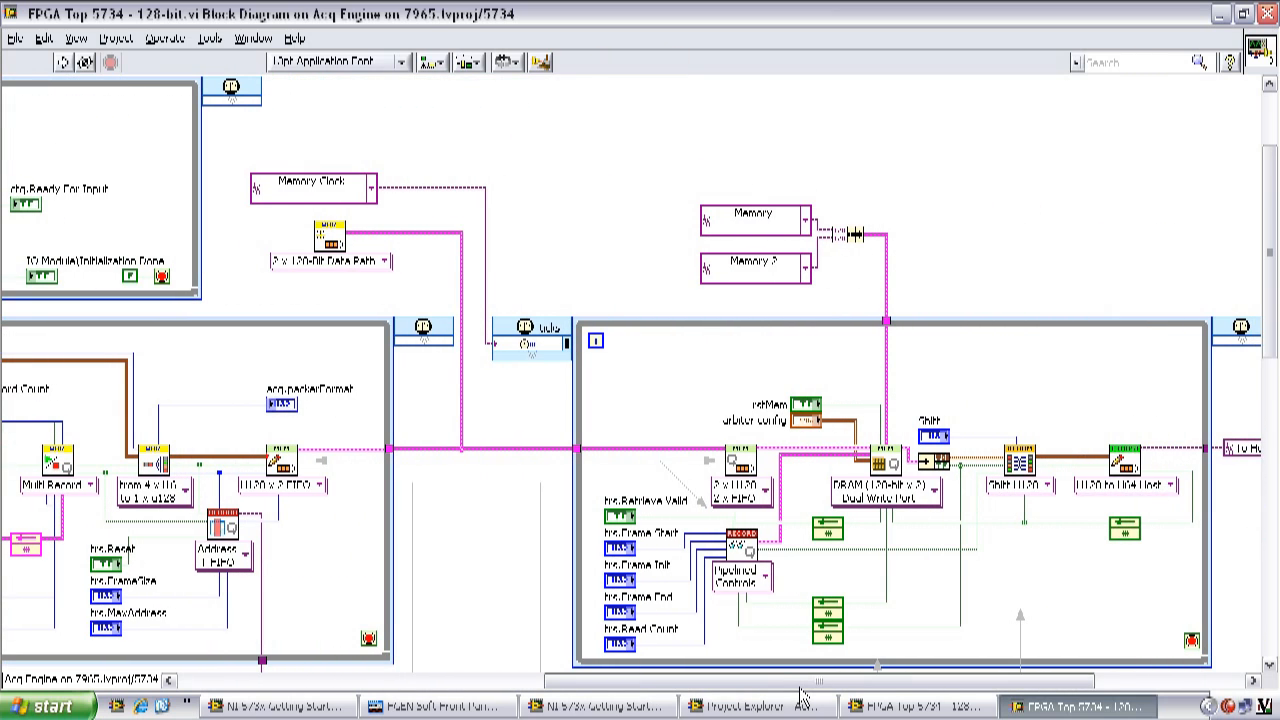